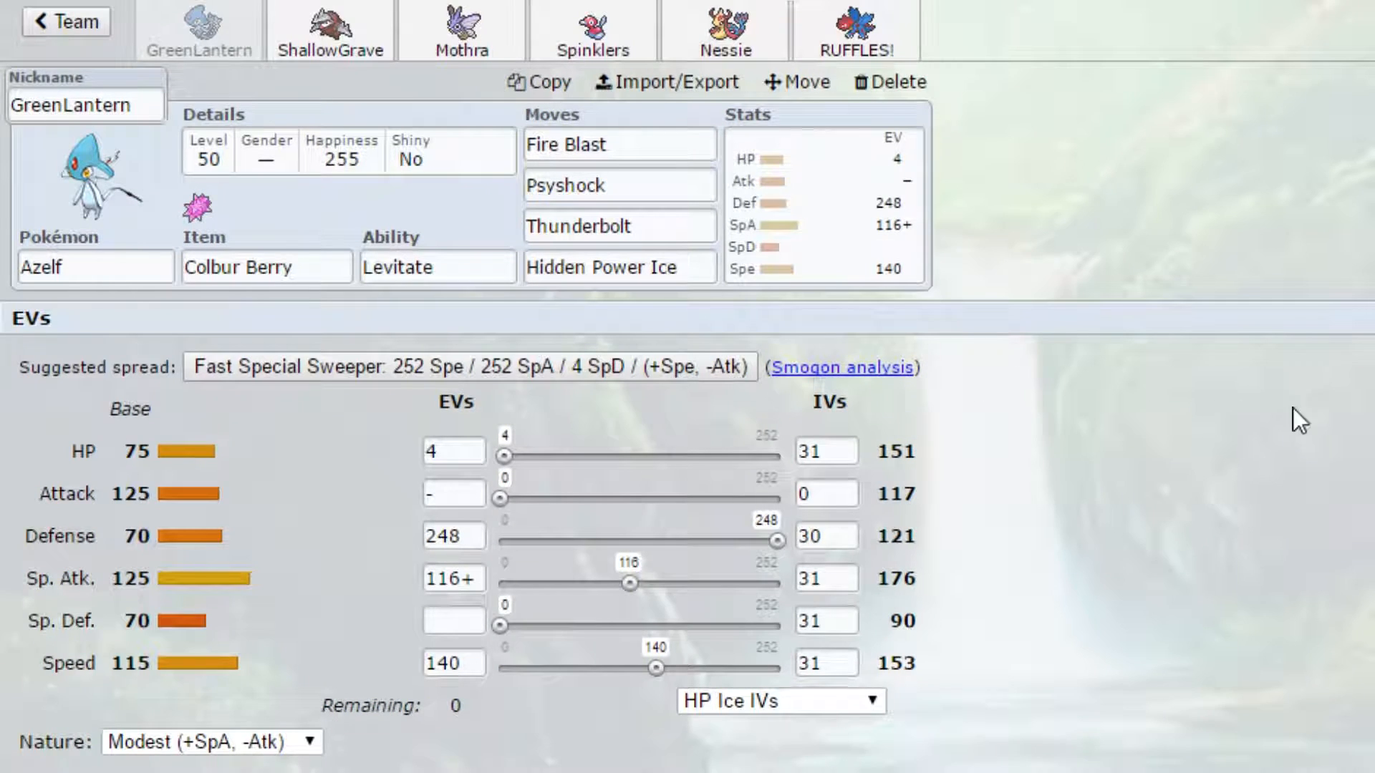
{"action": "mouse_move", "coordinate": [1338, 393]}
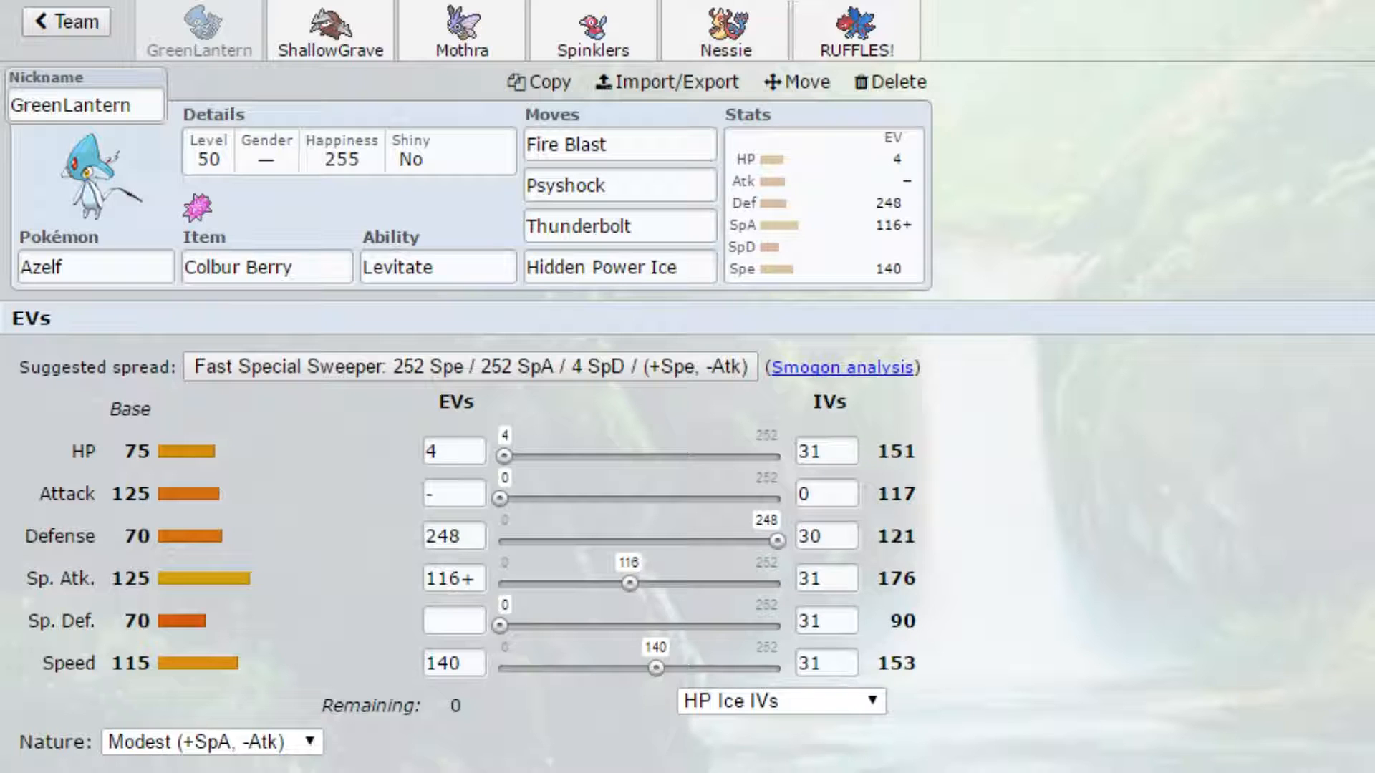
- Open Nessie the Milotic's set: Leftovers, Scald, Recover, Refresh, Haze, 244/252/12 Bold spread
{"action": "left_click", "coordinate": [730, 30]}
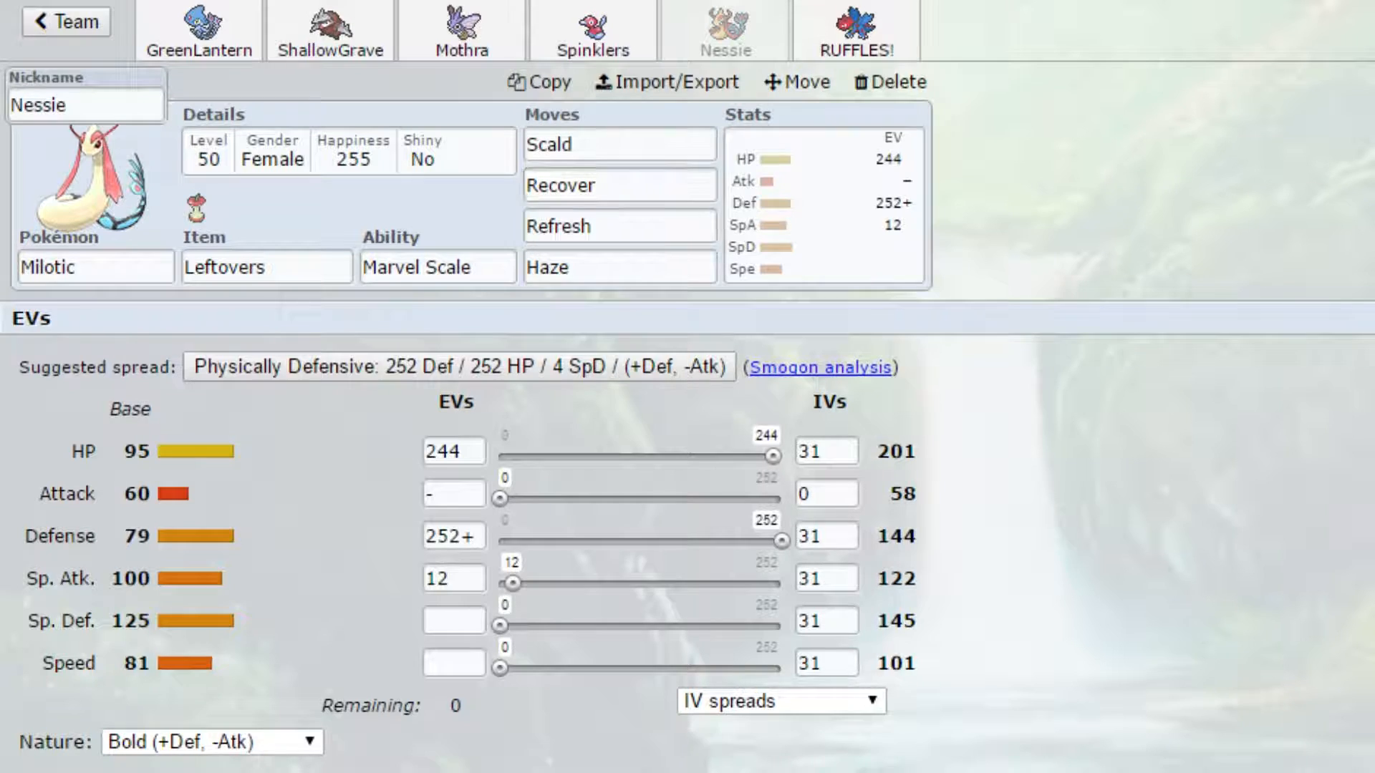
- Return to GreenLantern's Azelf set, then open RUFFLES! the Druddigon
{"action": "left_click", "coordinate": [200, 25]}
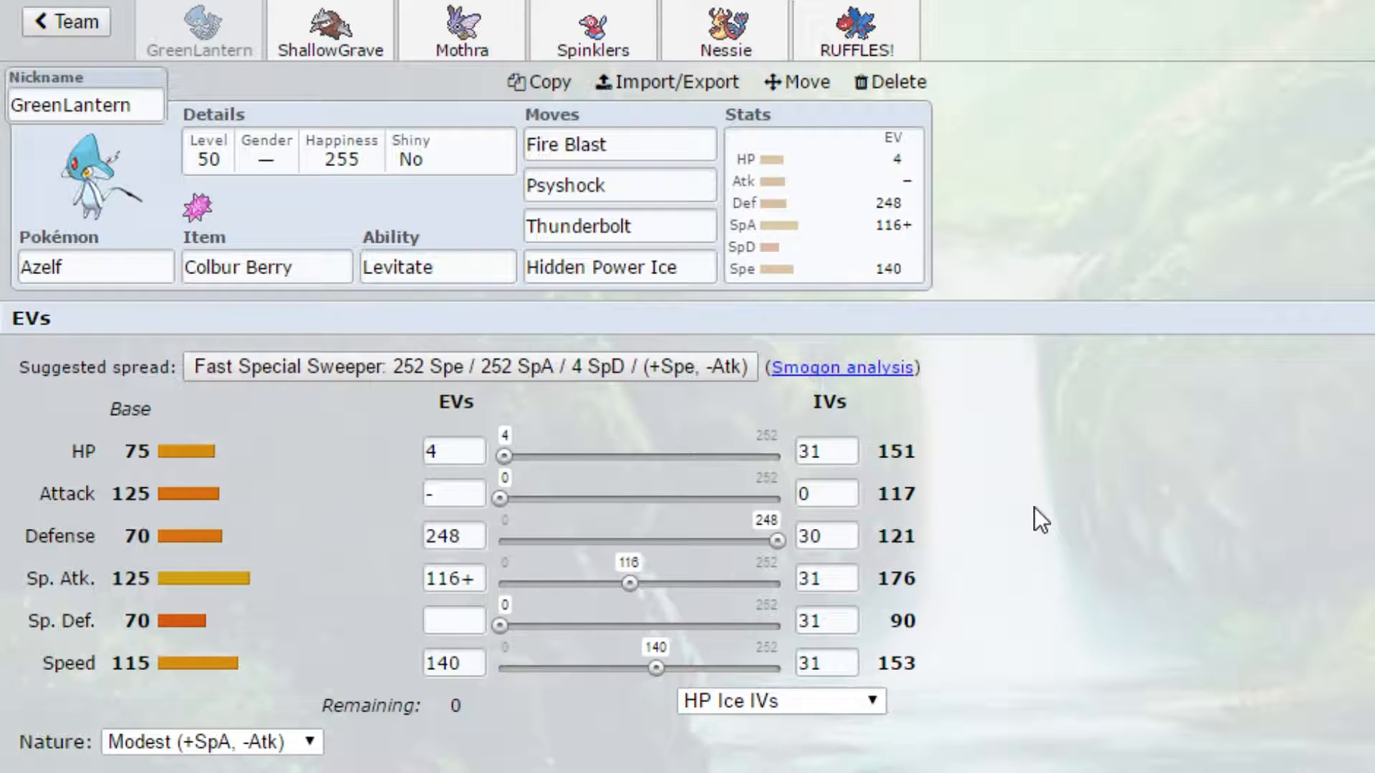
{"action": "mouse_move", "coordinate": [352, 198]}
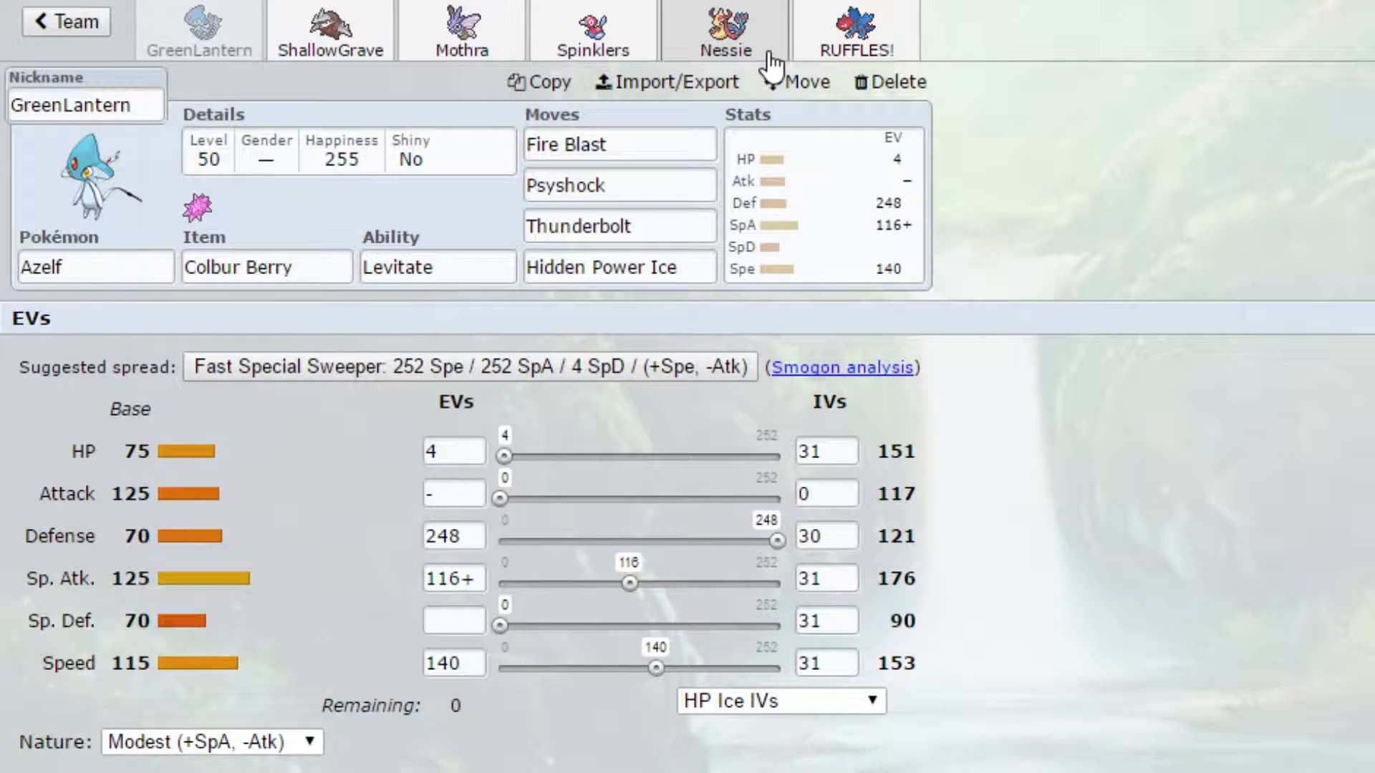
{"action": "left_click", "coordinate": [860, 28]}
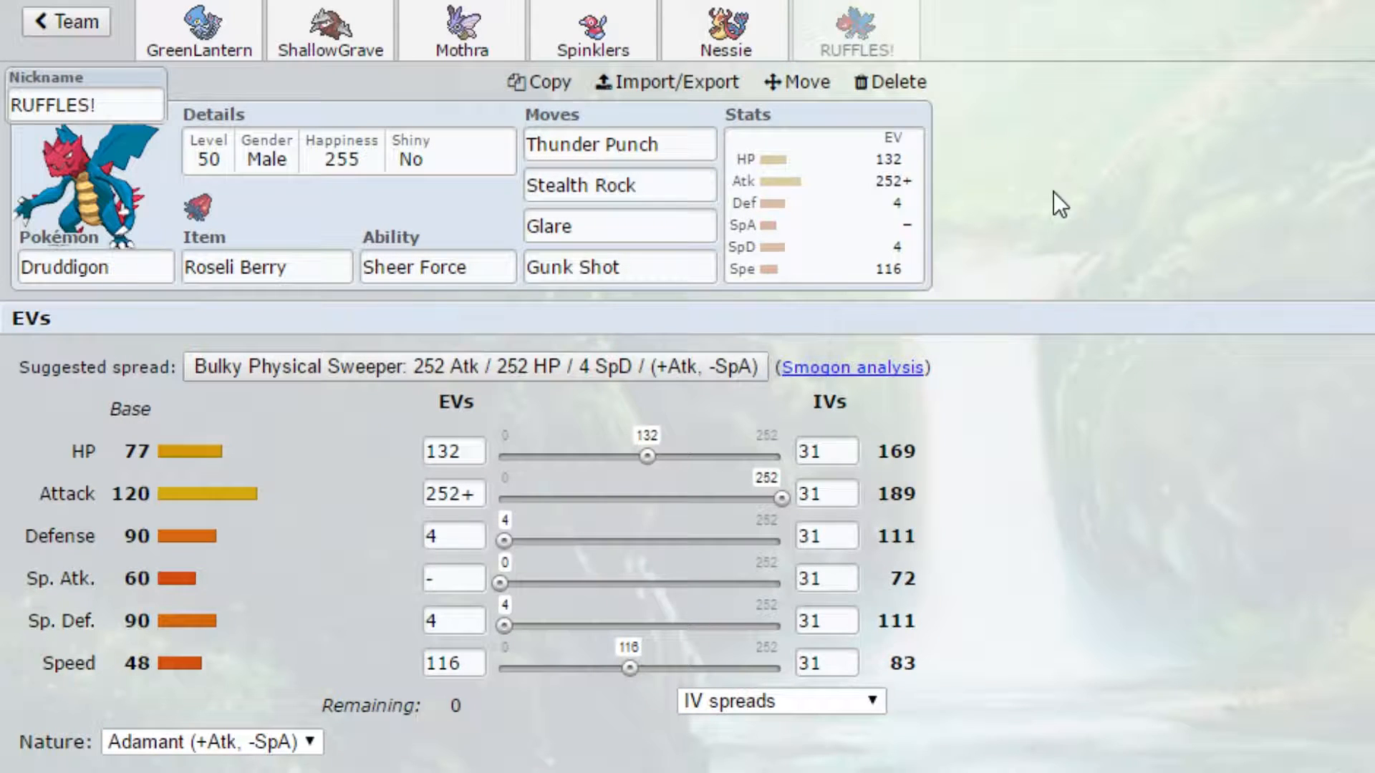
{"action": "mouse_move", "coordinate": [1153, 267]}
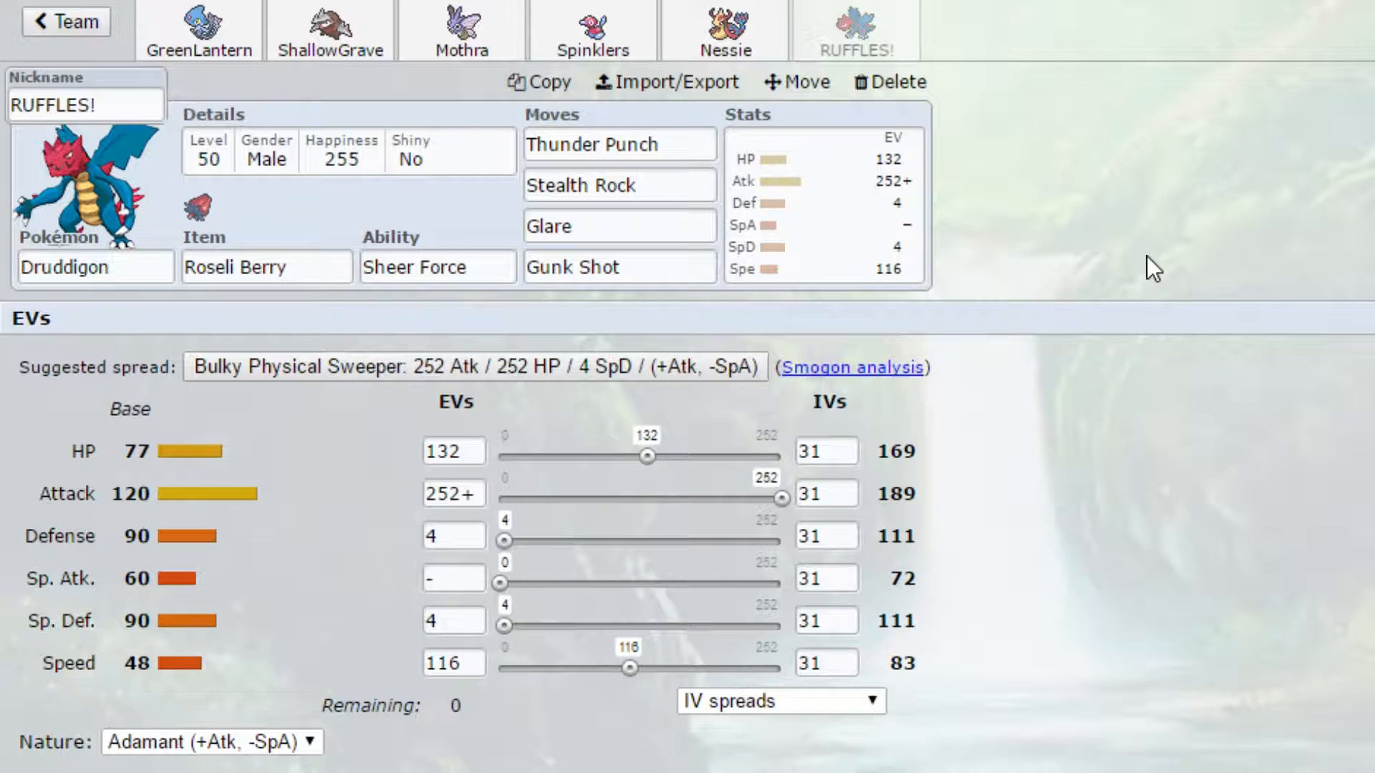
{"action": "mouse_move", "coordinate": [1099, 136]}
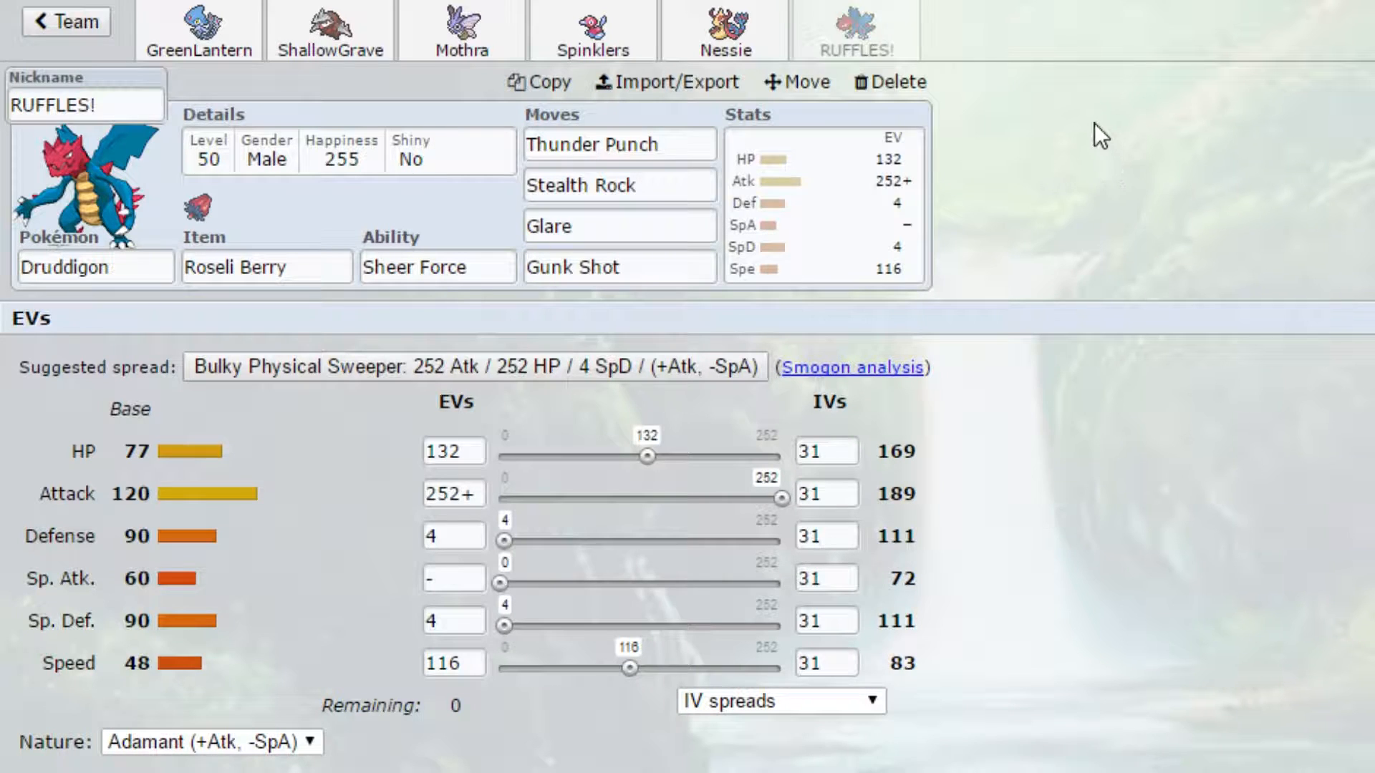
{"action": "mouse_move", "coordinate": [1068, 143]}
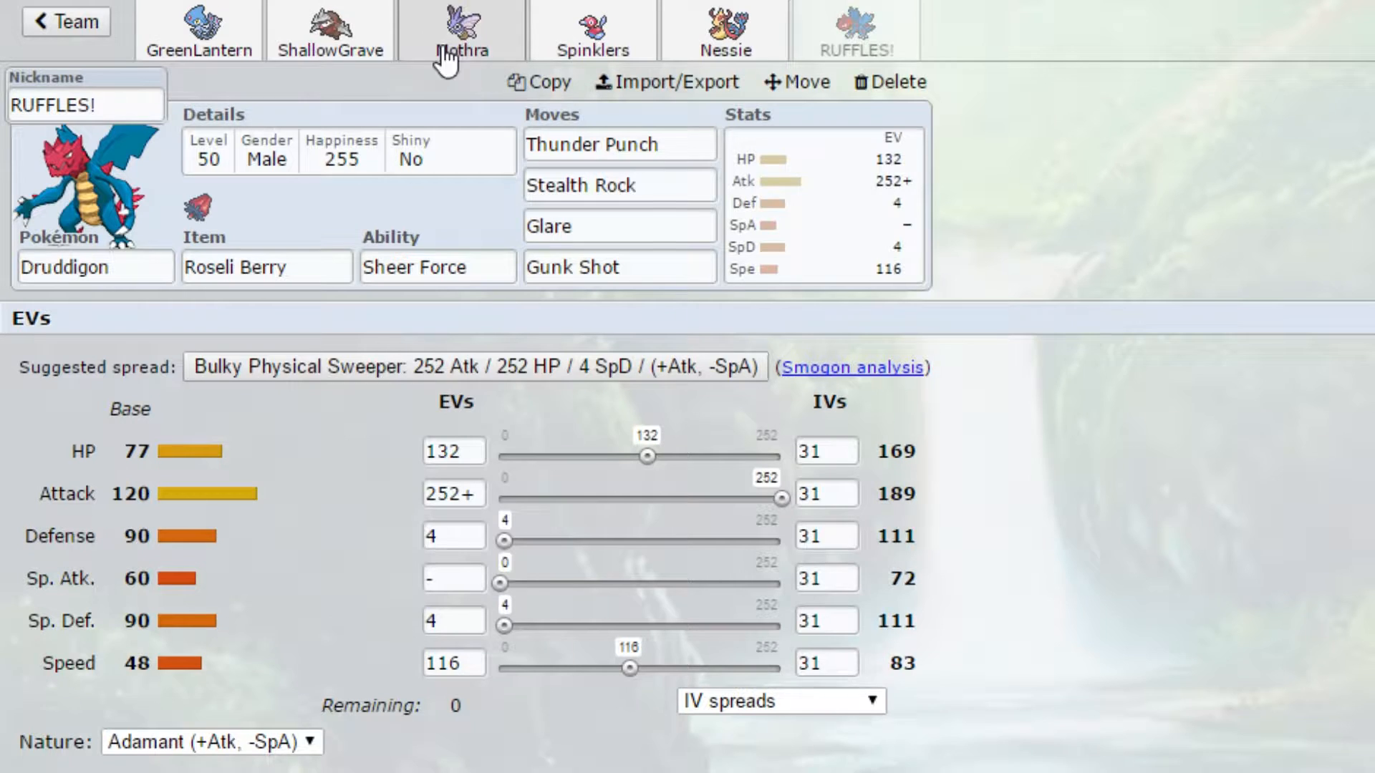
- Open ShallowGrave the Excadrill: Jolly, Mold Breaker, Assault Vest, Earthquake, Iron Head
{"action": "left_click", "coordinate": [329, 24]}
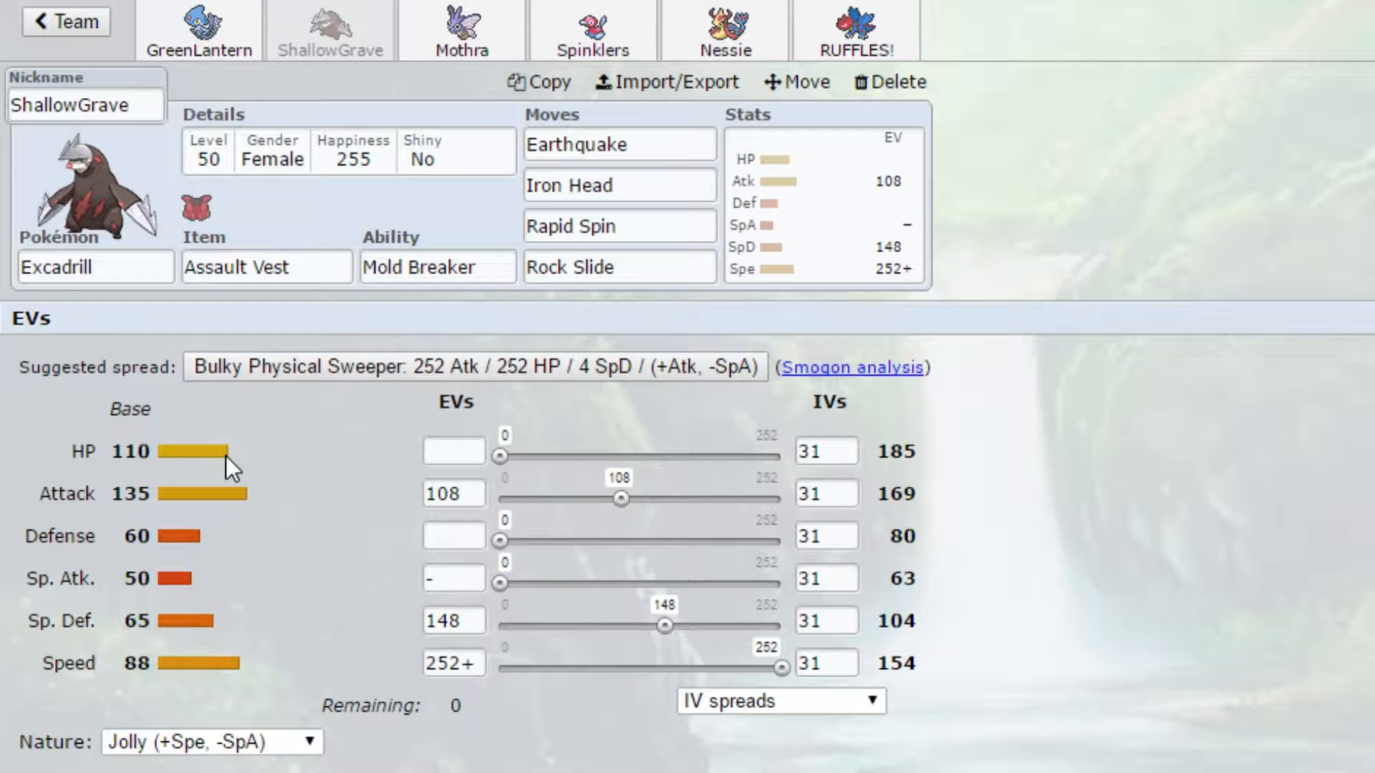
{"action": "mouse_move", "coordinate": [320, 545]}
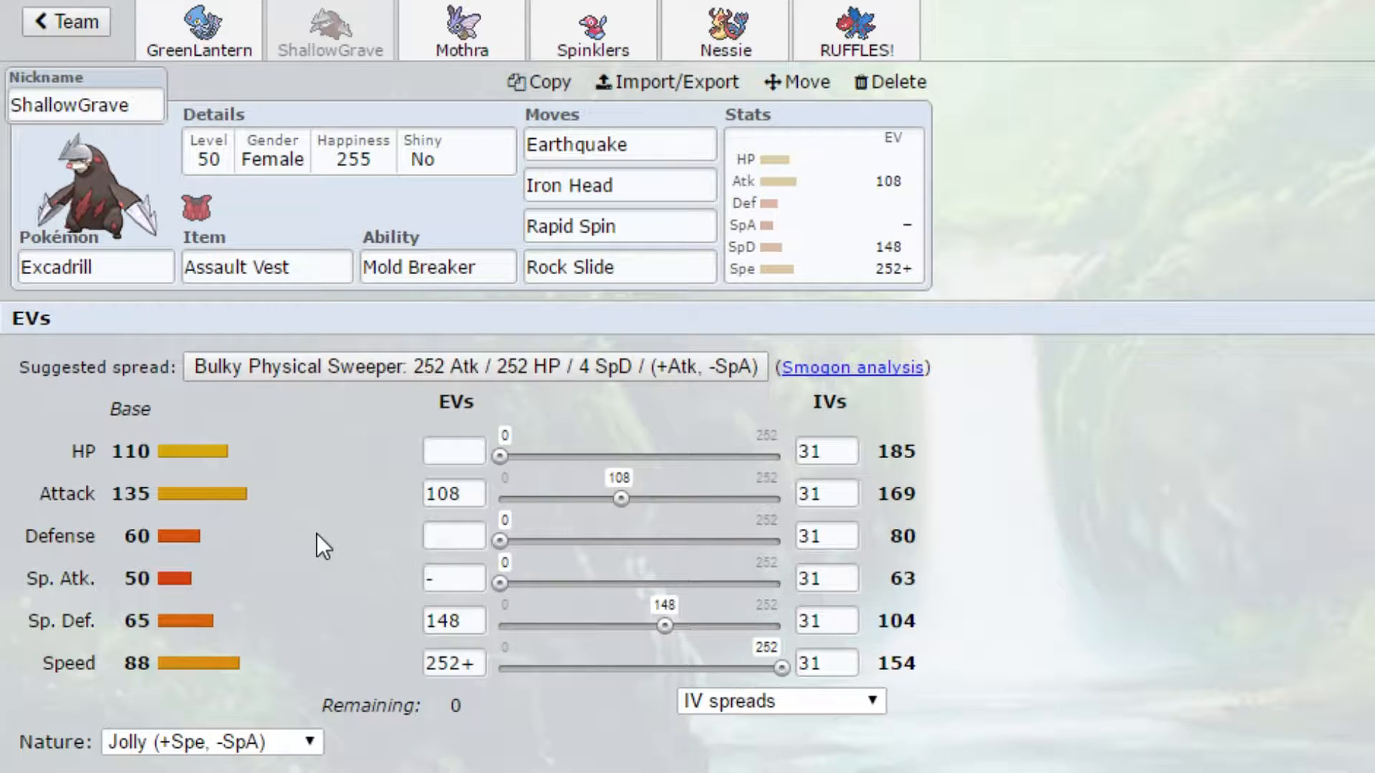
{"action": "mouse_move", "coordinate": [97, 215]}
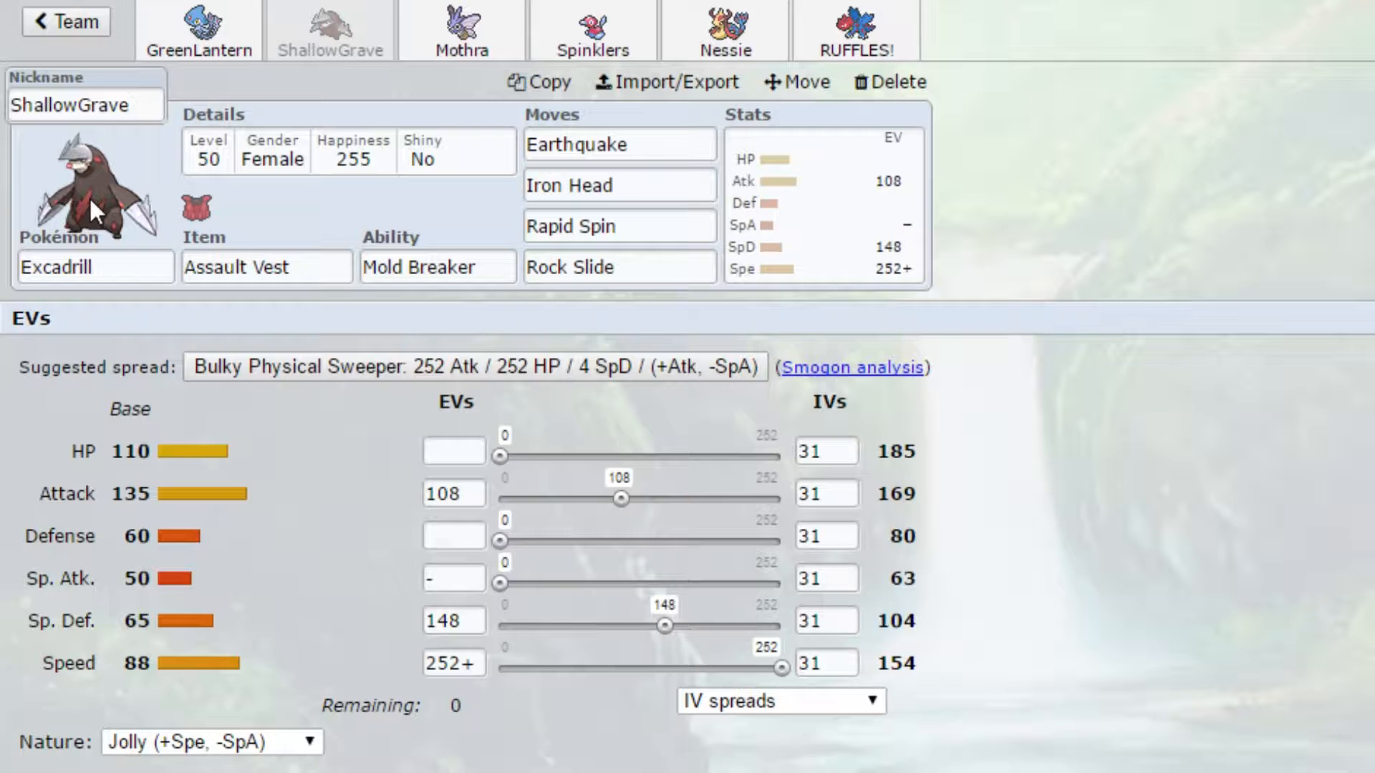
{"action": "mouse_move", "coordinate": [620, 675]}
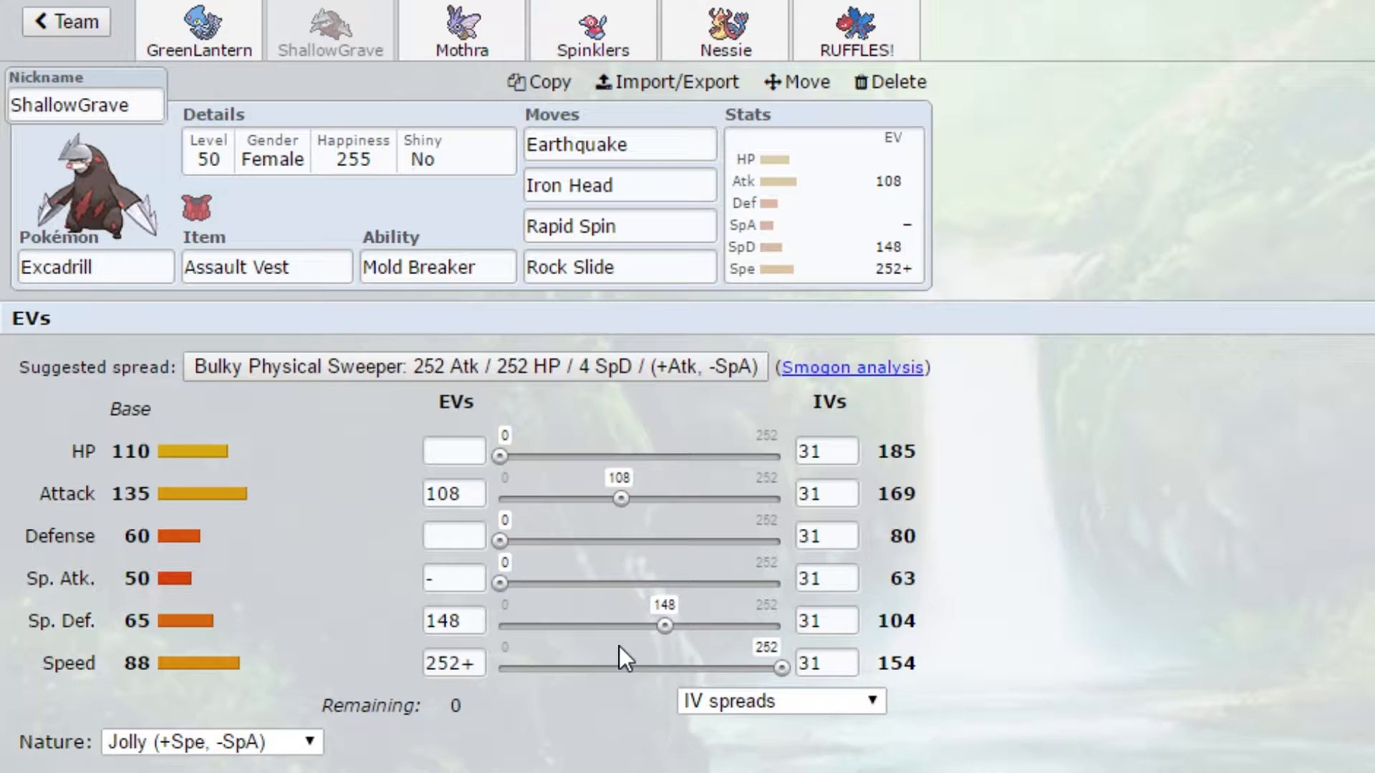
{"action": "mouse_move", "coordinate": [783, 709]}
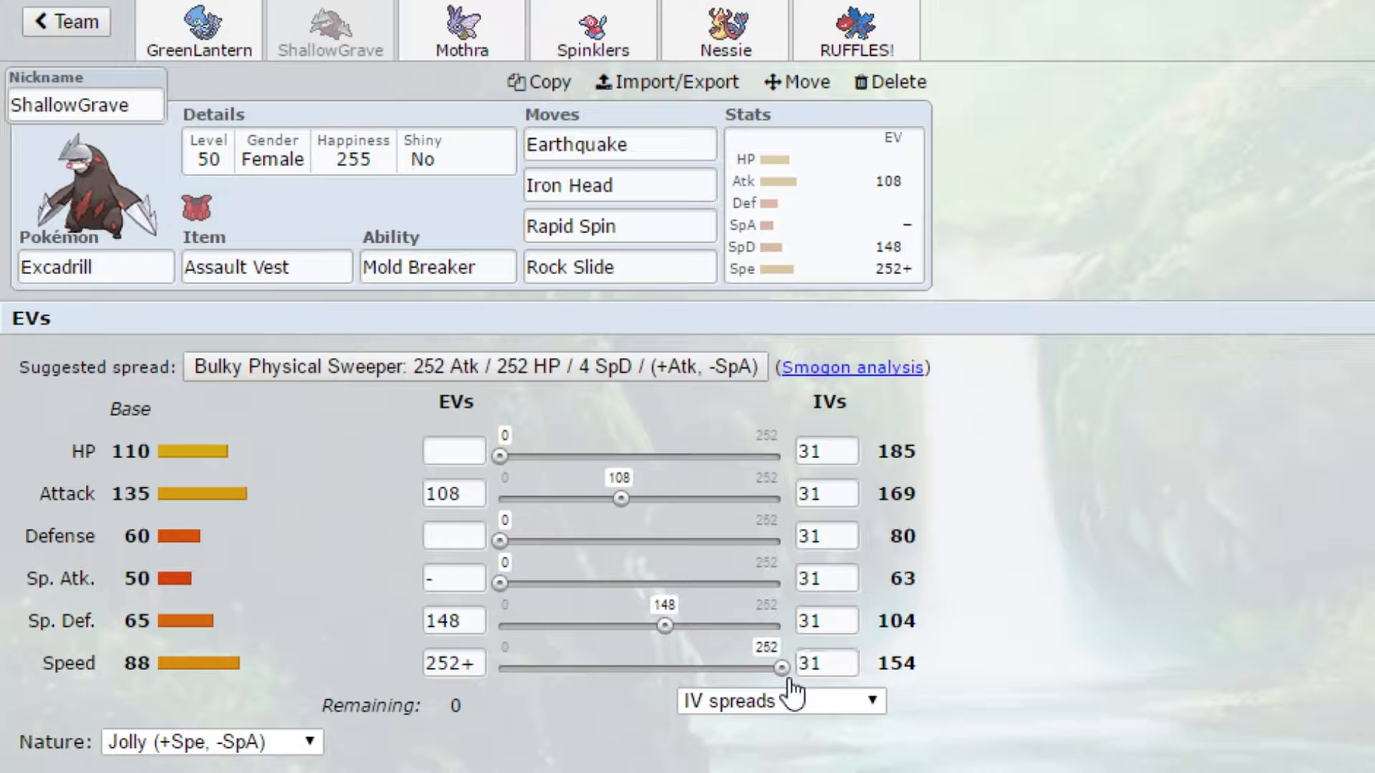
- Adjust Excadrill's EV slider toward 108 Attack, 148 Special Defense, 252 Speed
{"action": "left_click_drag", "start_coordinate": [783, 669], "coordinate": [772, 668]}
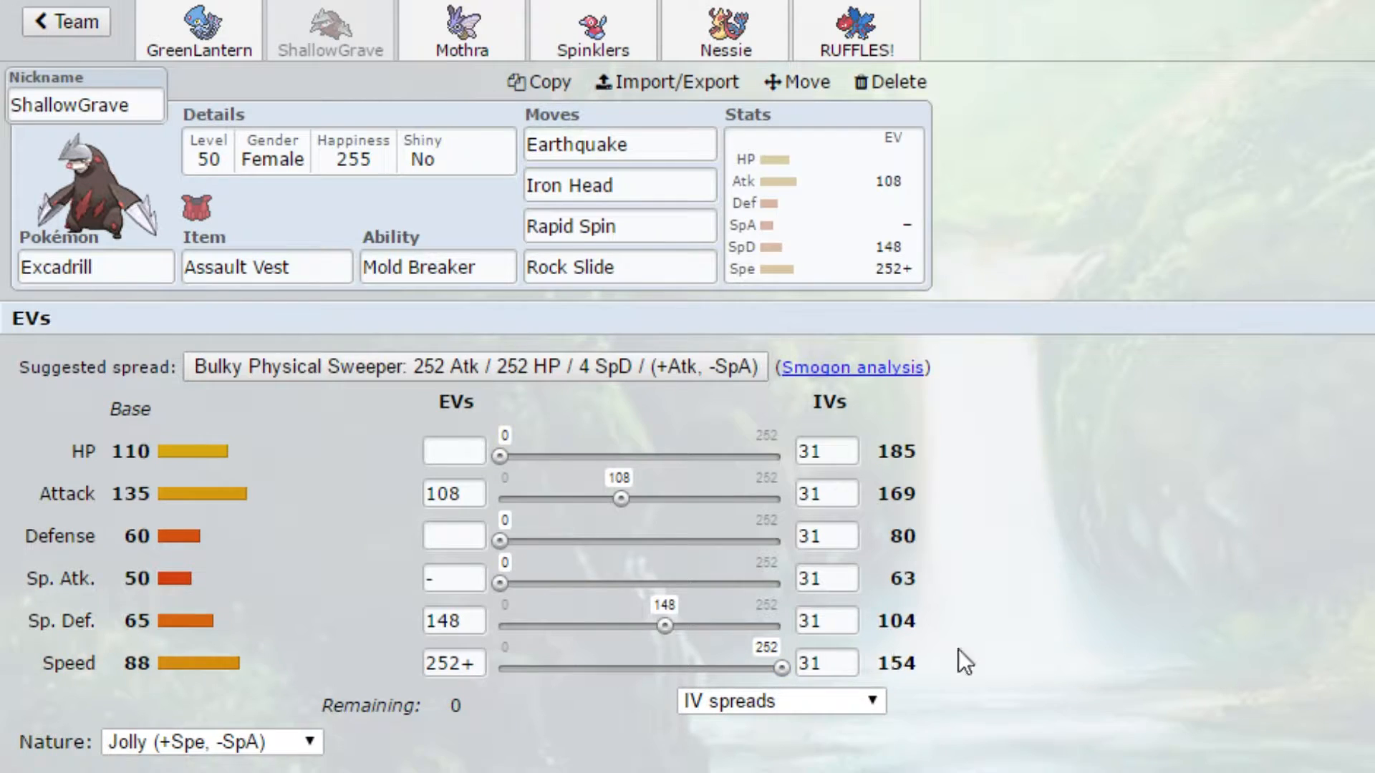
{"action": "mouse_move", "coordinate": [371, 35]}
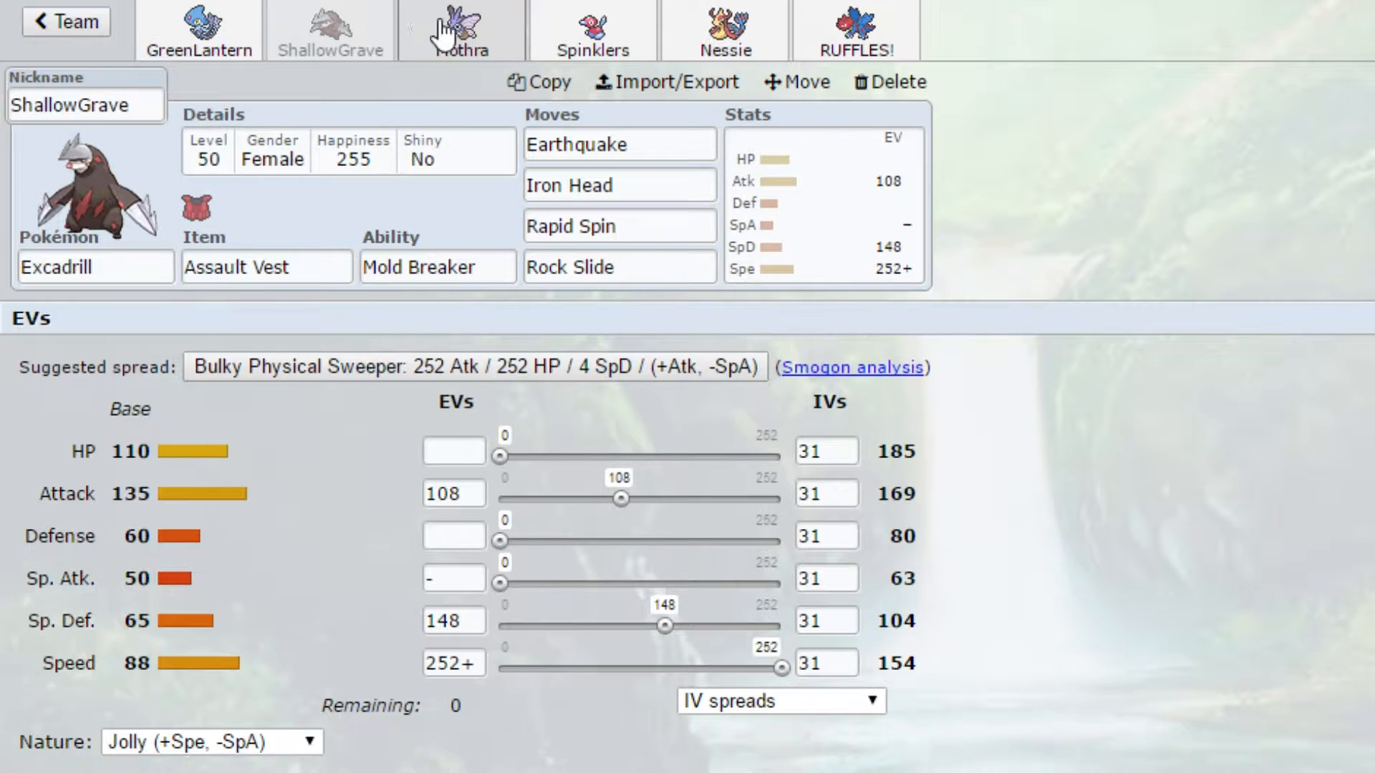
- Open Spinklers the Porygon2: Calm, Trace, Eviolite, Thunder Wave, Recover, Tri Attack, Shadow Ball
{"action": "left_click", "coordinate": [592, 29]}
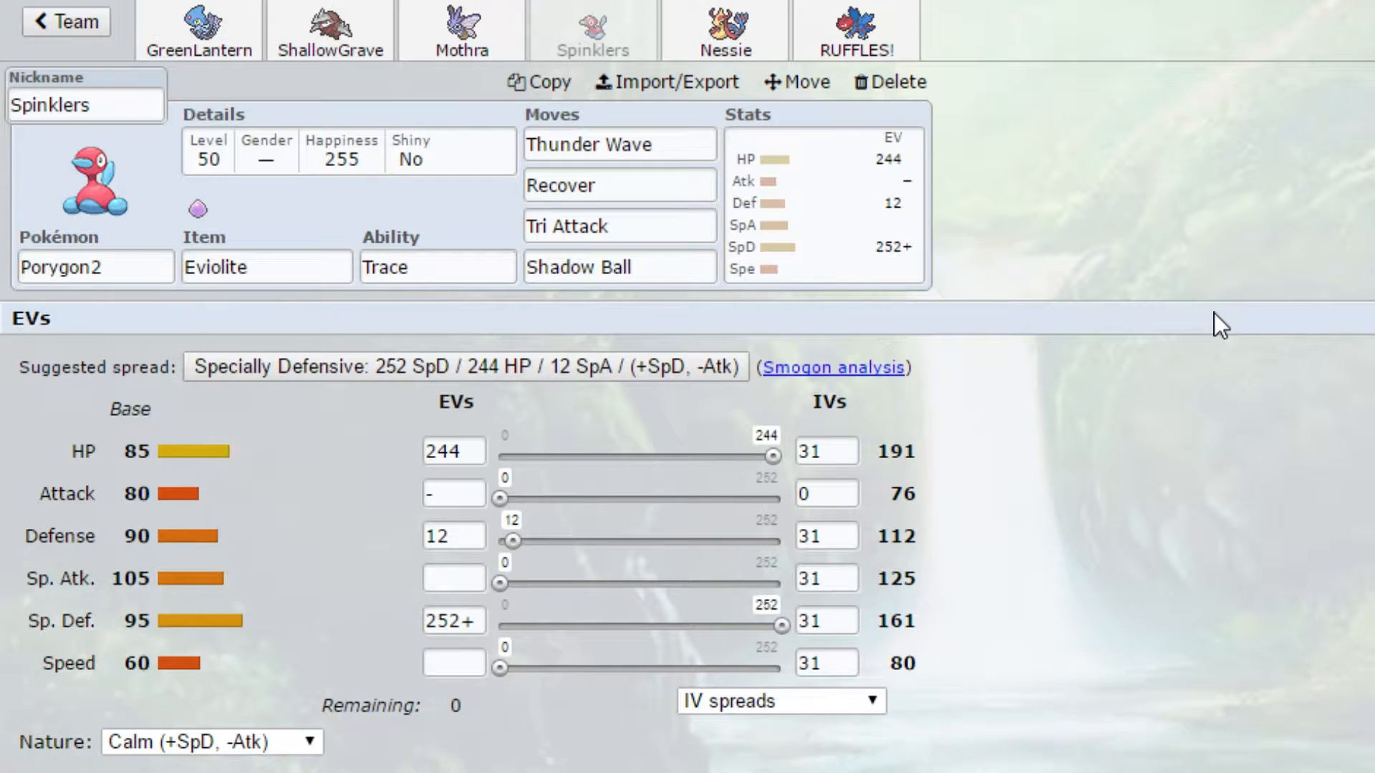
{"action": "mouse_move", "coordinate": [659, 395]}
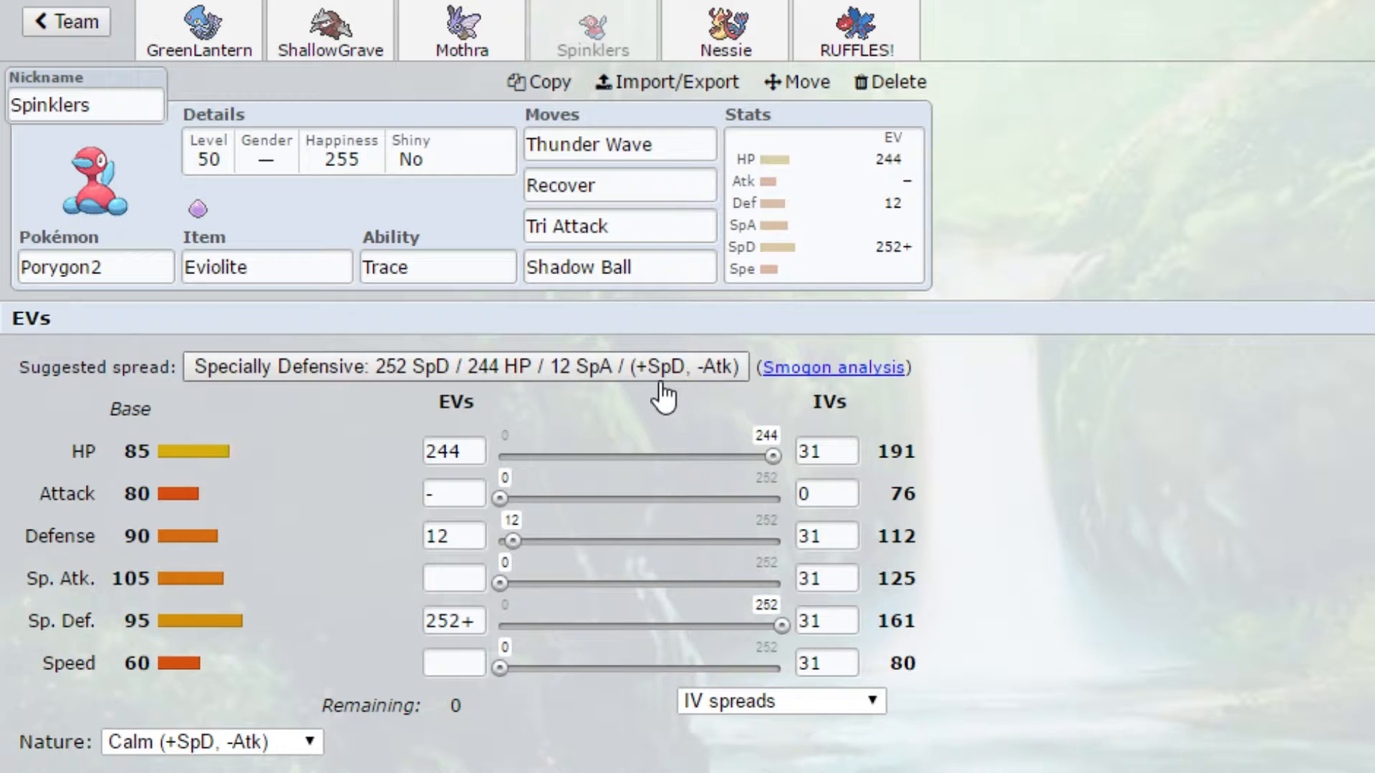
{"action": "mouse_move", "coordinate": [271, 544]}
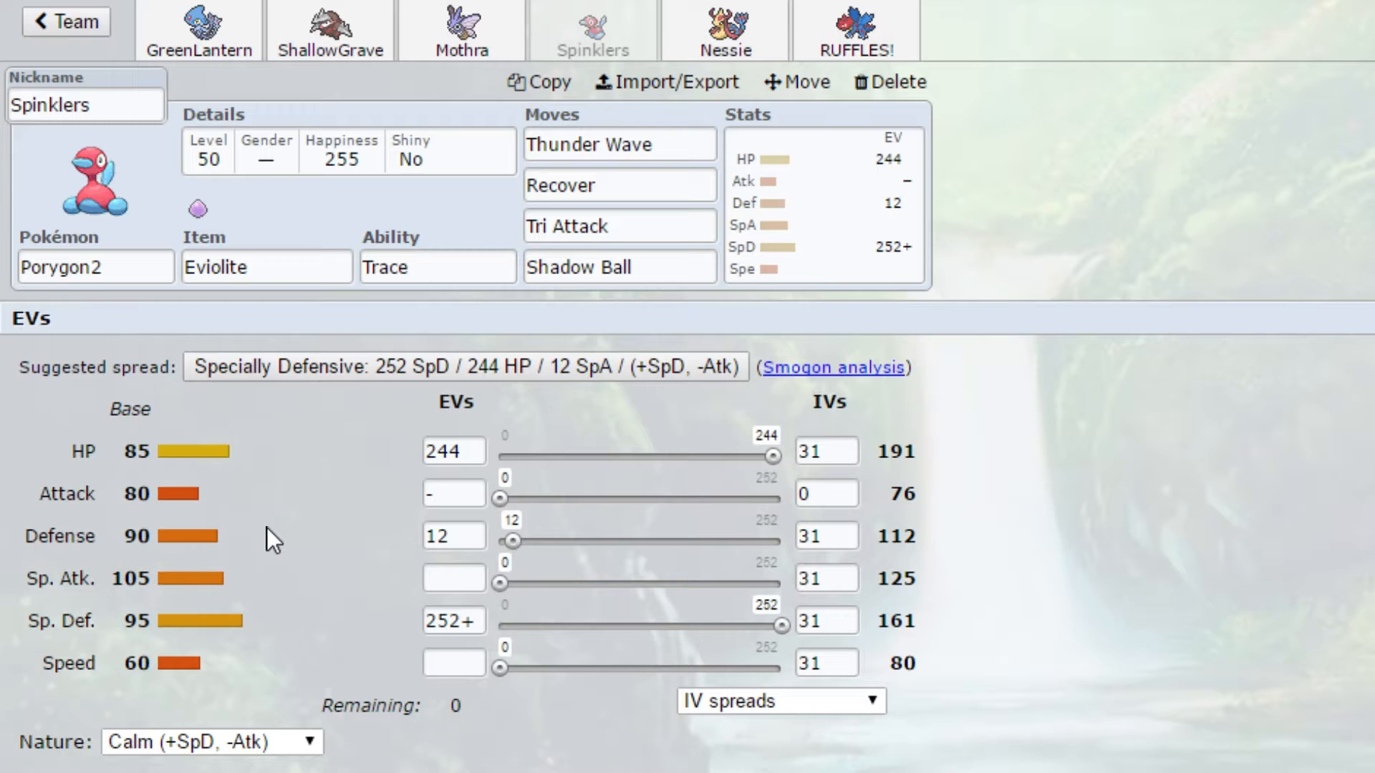
- Open Mothra the Venomoth: Black Sludge, Hidden Power Fire, Bug Buzz, Sludge Bomb, Quiver Dance
{"action": "left_click", "coordinate": [464, 30]}
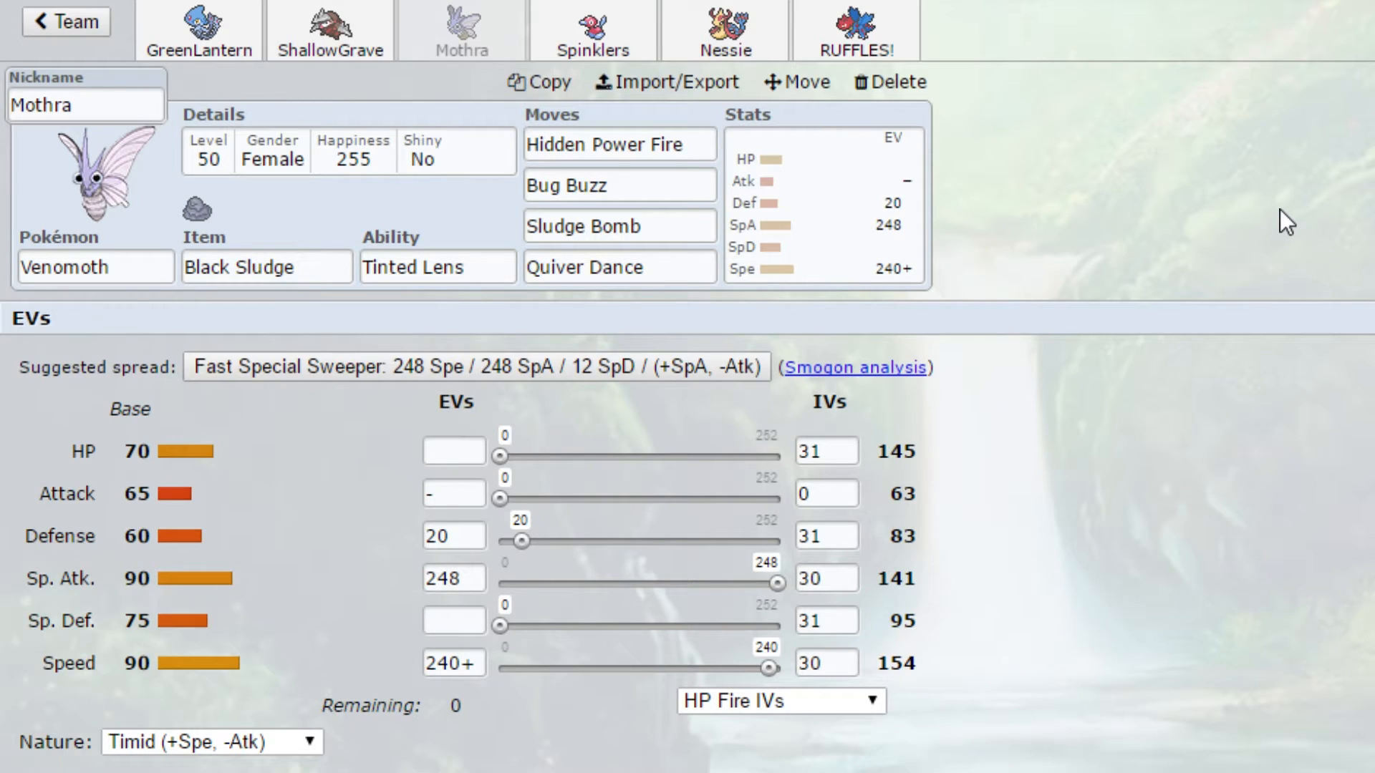
{"action": "mouse_move", "coordinate": [860, 669]}
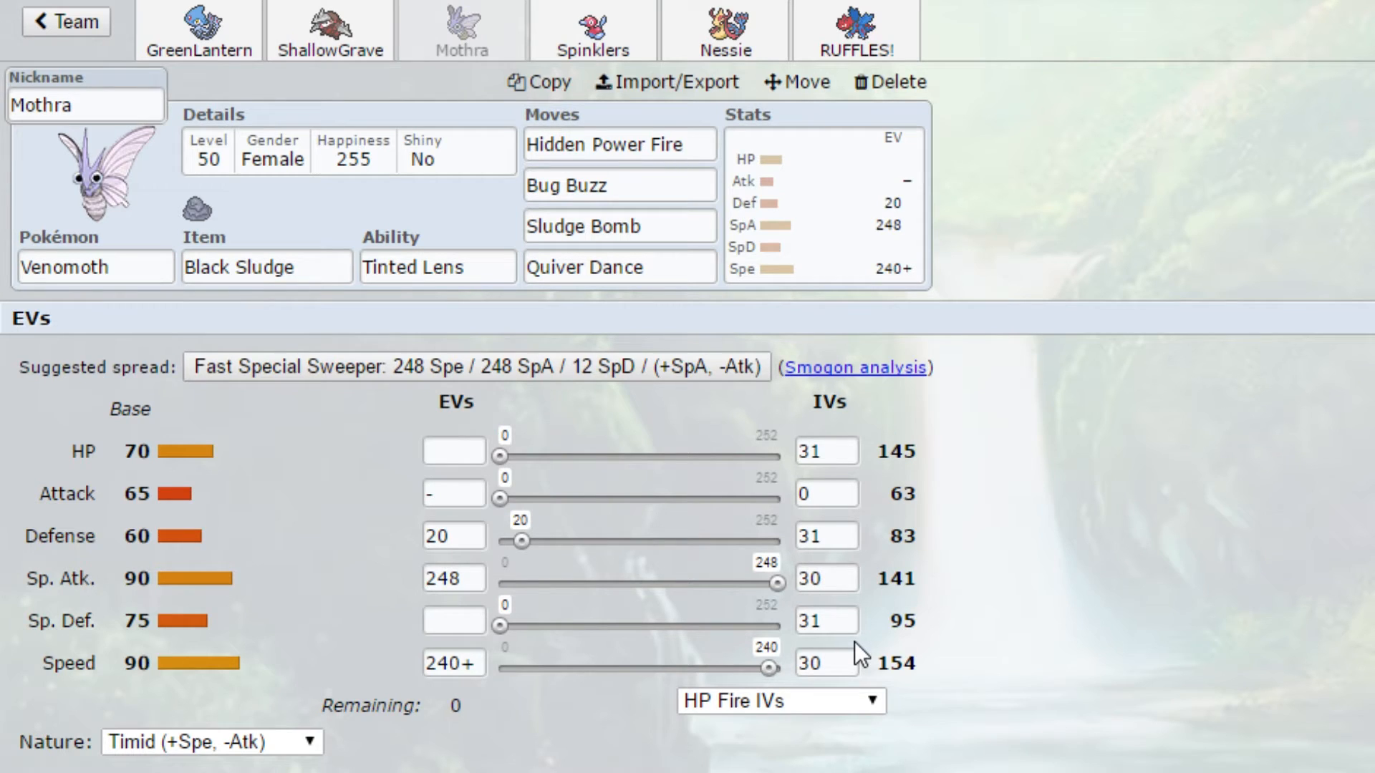
{"action": "mouse_move", "coordinate": [470, 308]}
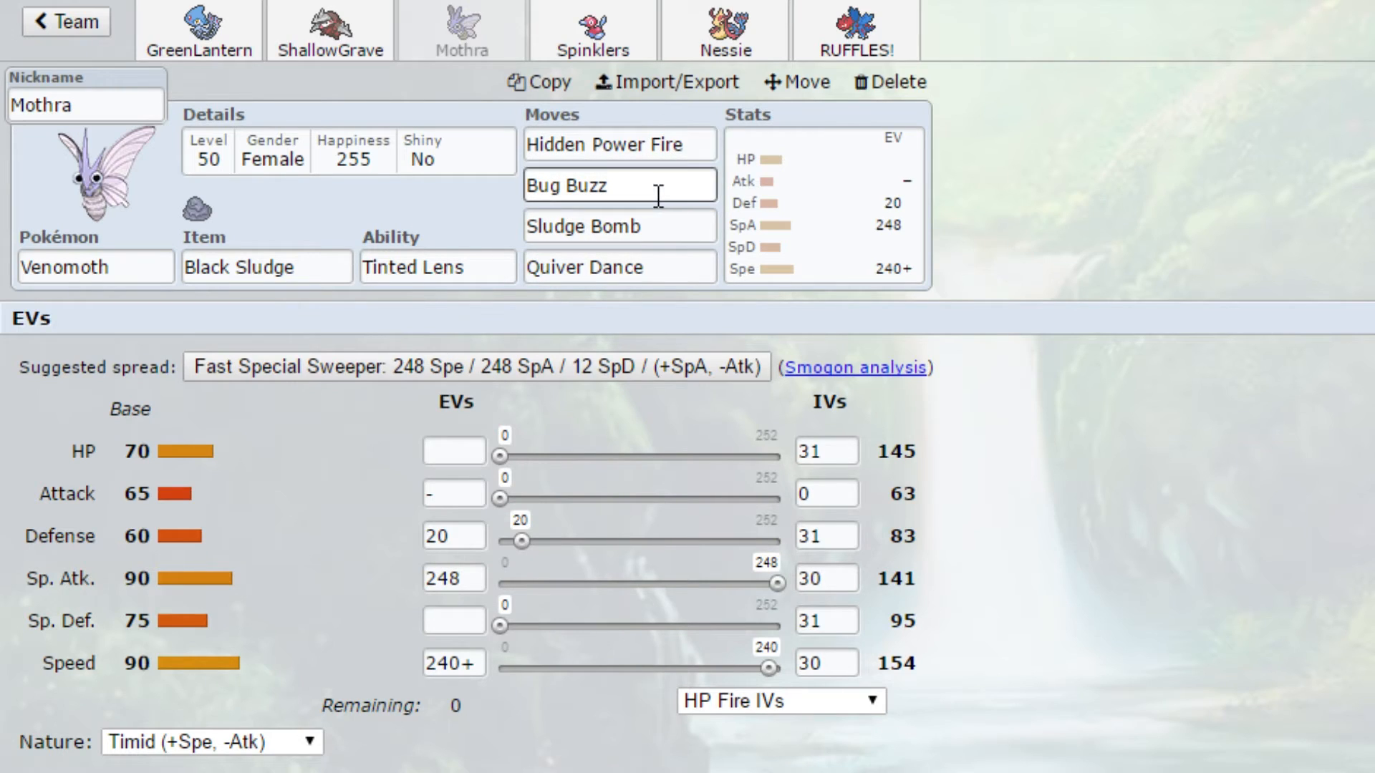
{"action": "left_click", "coordinate": [620, 226]}
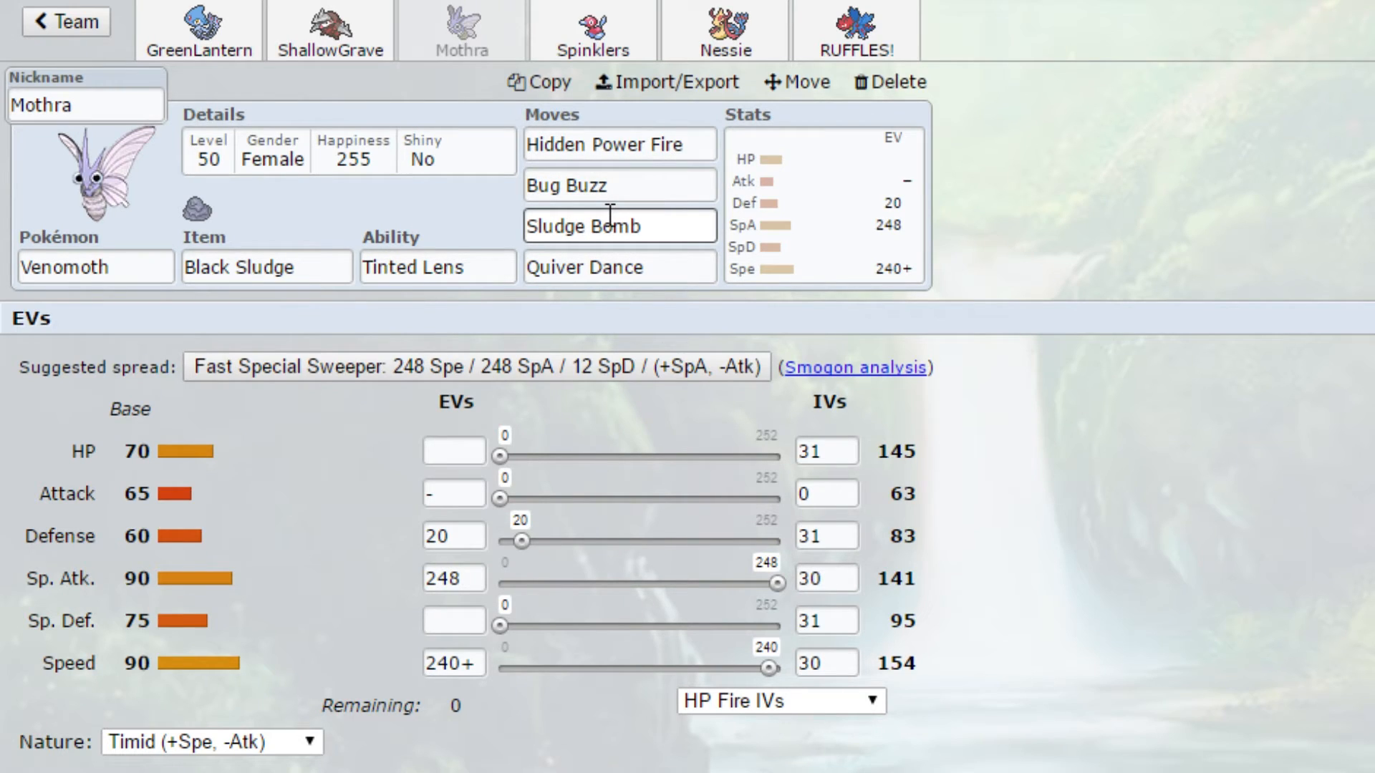